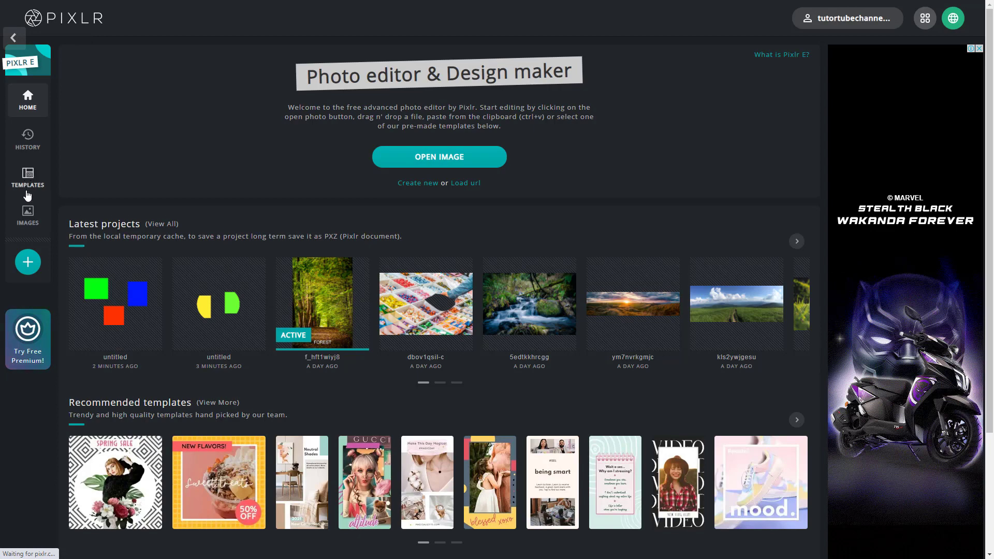
Step: Show the History of temporary projects and browse through the older saved images and canvases
{"action": "left_click", "coordinate": [27, 140]}
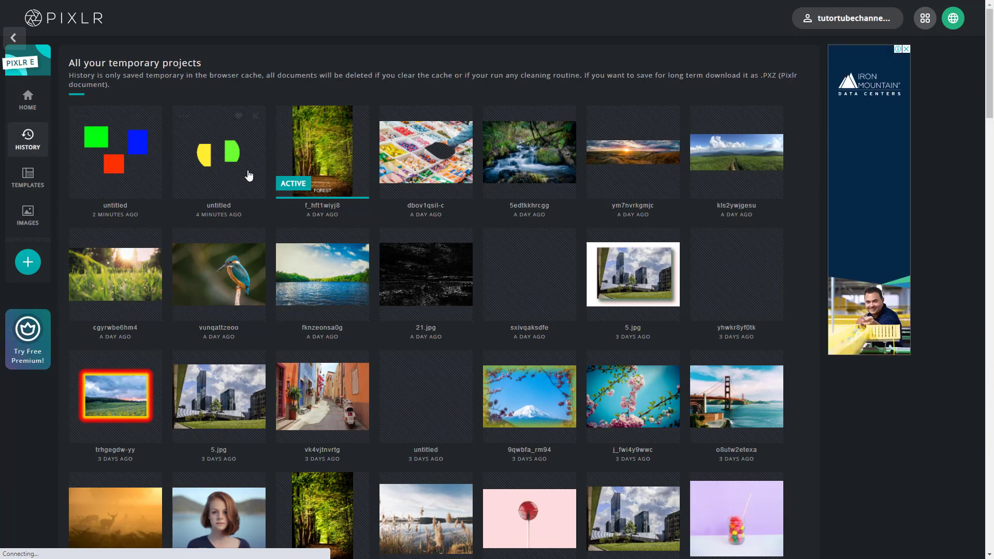
{"action": "scroll", "scroll_direction": "down", "scroll_amount": 3}
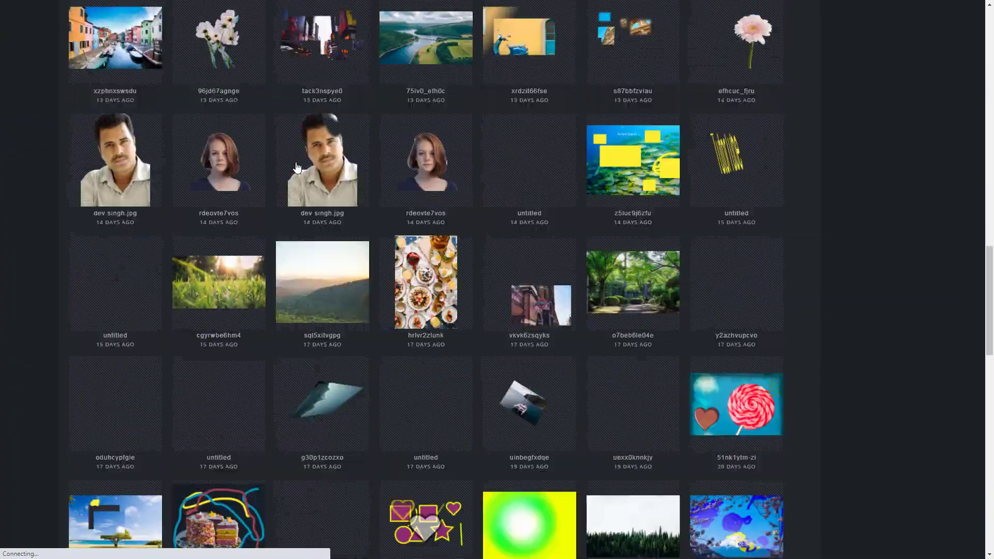
{"action": "scroll", "scroll_direction": "down", "scroll_amount": 3}
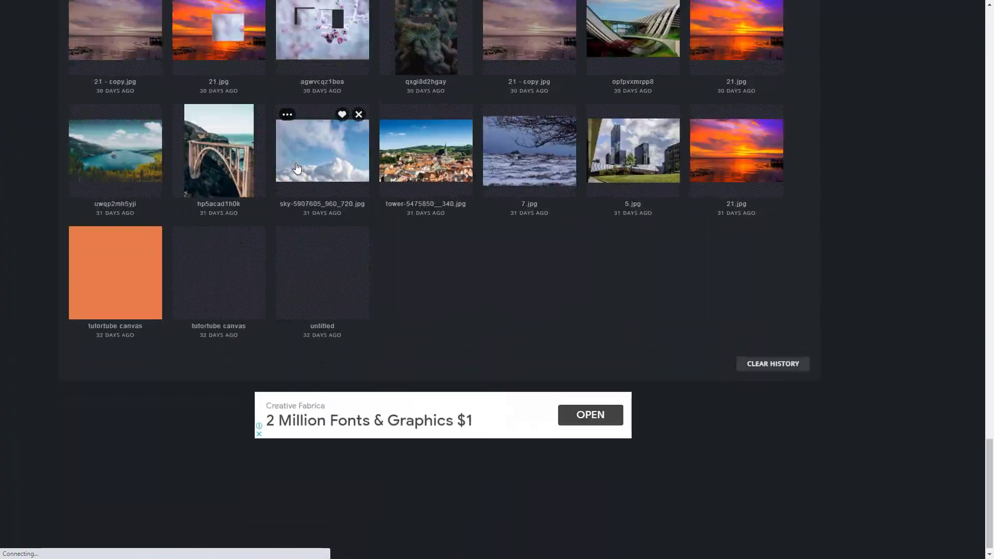
{"action": "scroll", "scroll_direction": "up", "scroll_amount": 3}
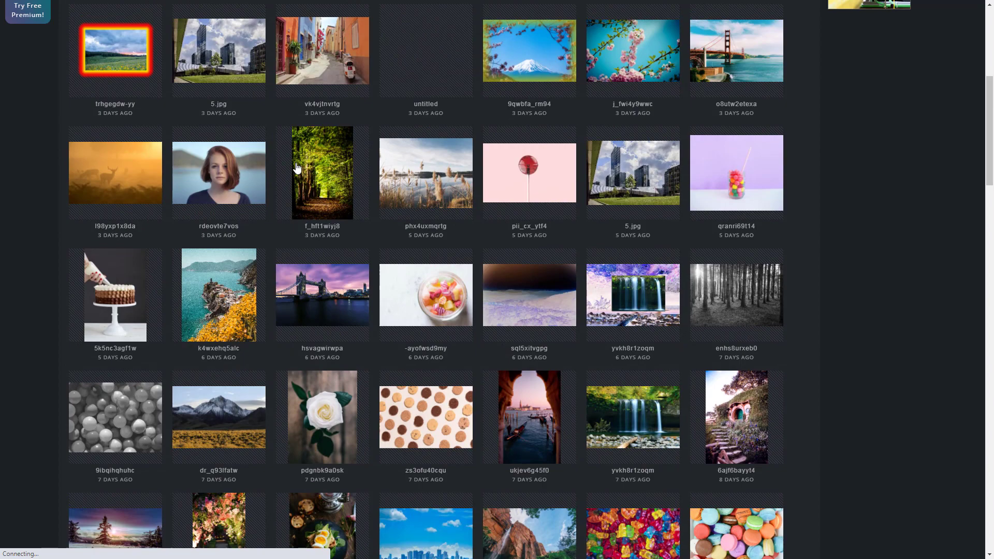
{"action": "scroll", "scroll_direction": "up", "scroll_amount": 3}
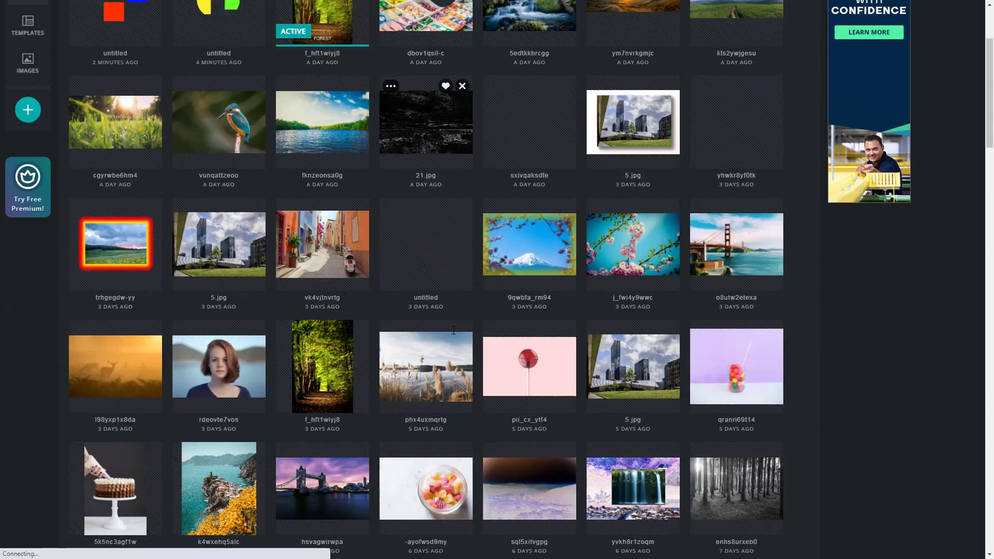
{"action": "scroll", "scroll_direction": "down", "scroll_amount": 3}
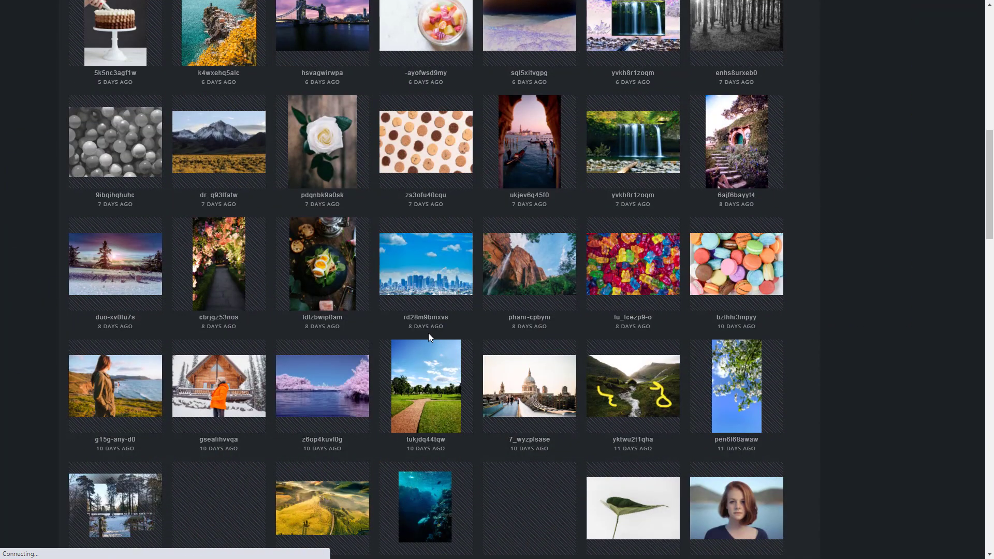
{"action": "mouse_move", "coordinate": [448, 272]}
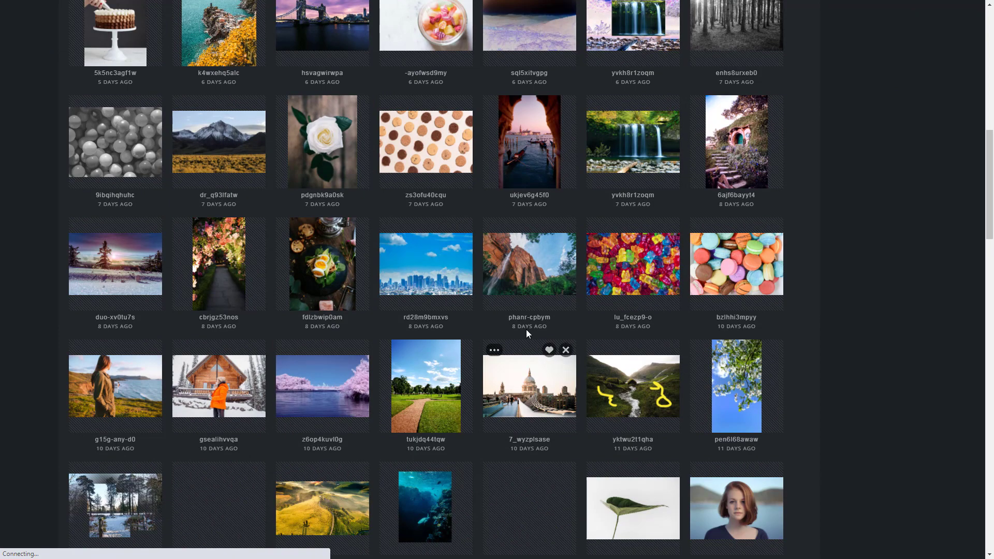
{"action": "scroll", "scroll_direction": "down", "scroll_amount": 3}
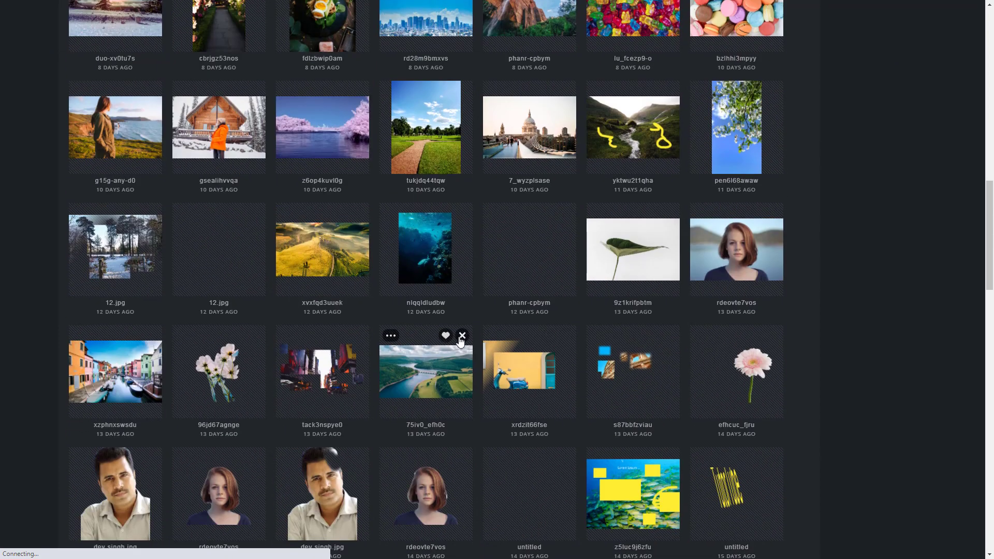
{"action": "scroll", "scroll_direction": "down", "scroll_amount": 3}
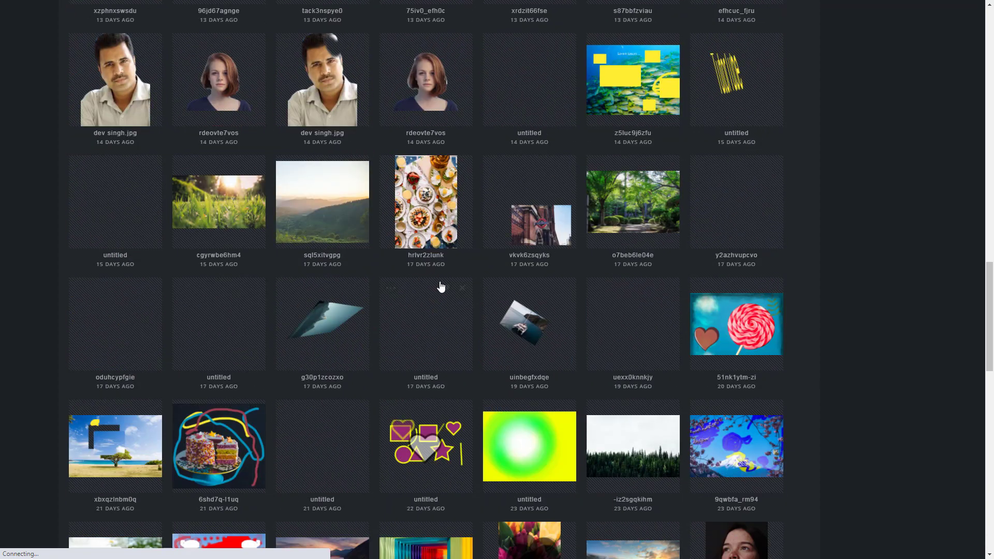
{"action": "mouse_move", "coordinate": [682, 334]}
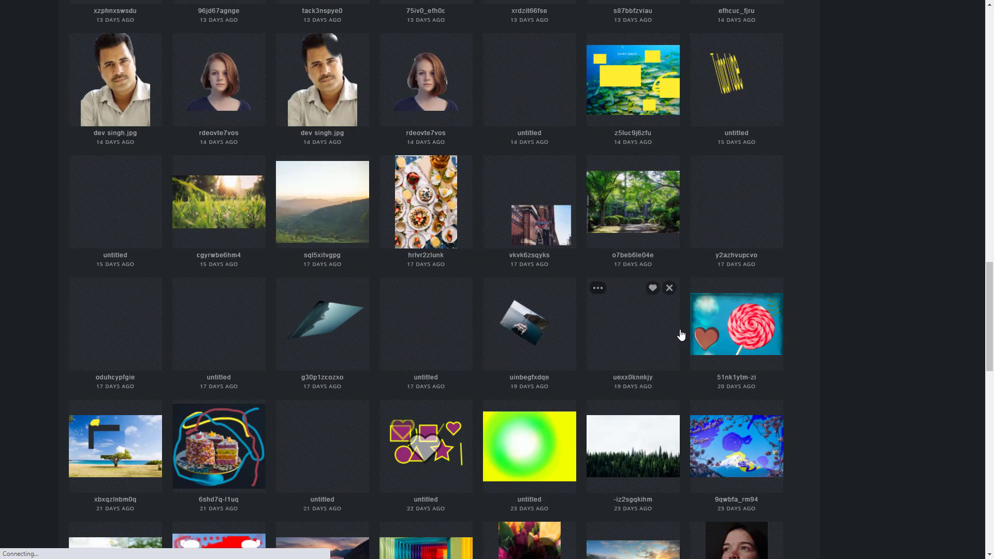
{"action": "mouse_move", "coordinate": [749, 360]}
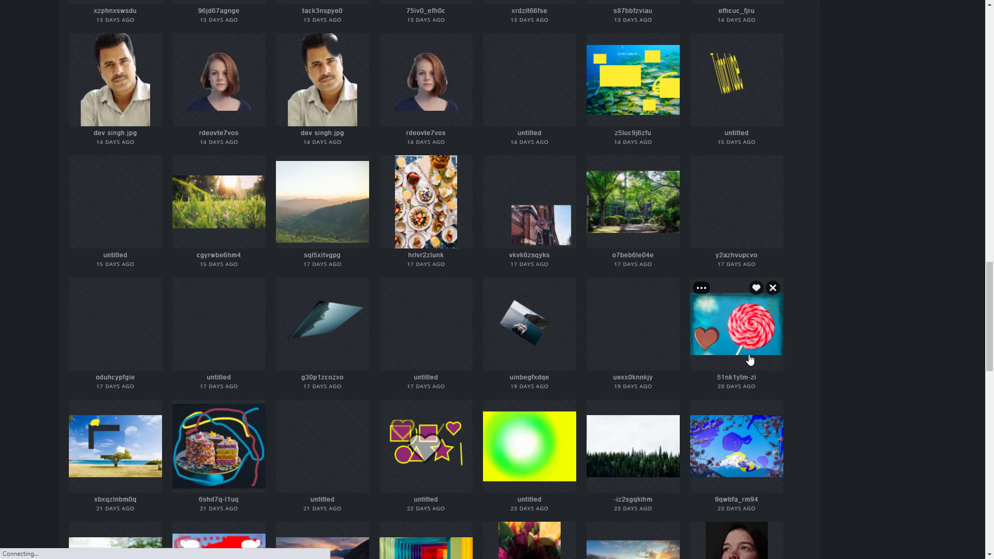
{"action": "mouse_move", "coordinate": [741, 317]}
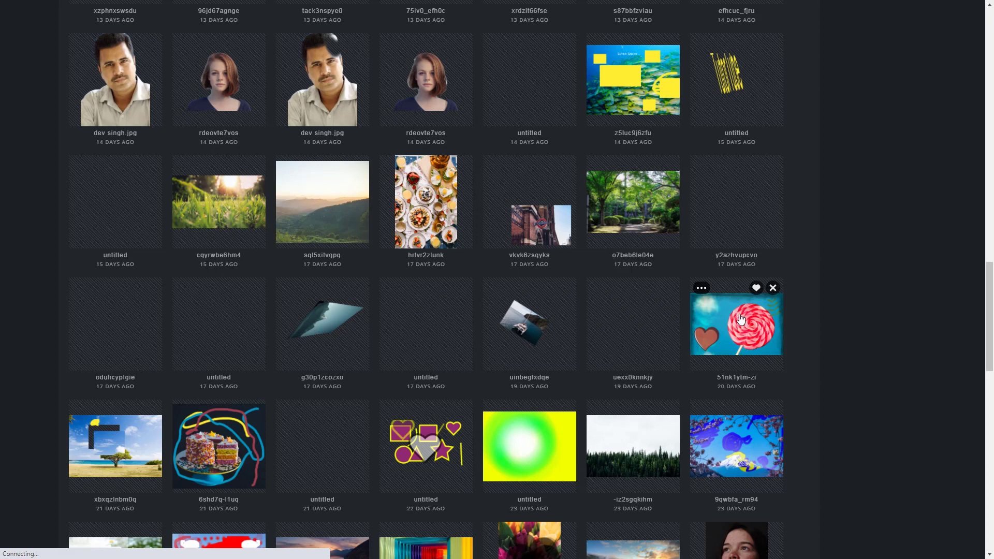
{"action": "mouse_move", "coordinate": [774, 289]}
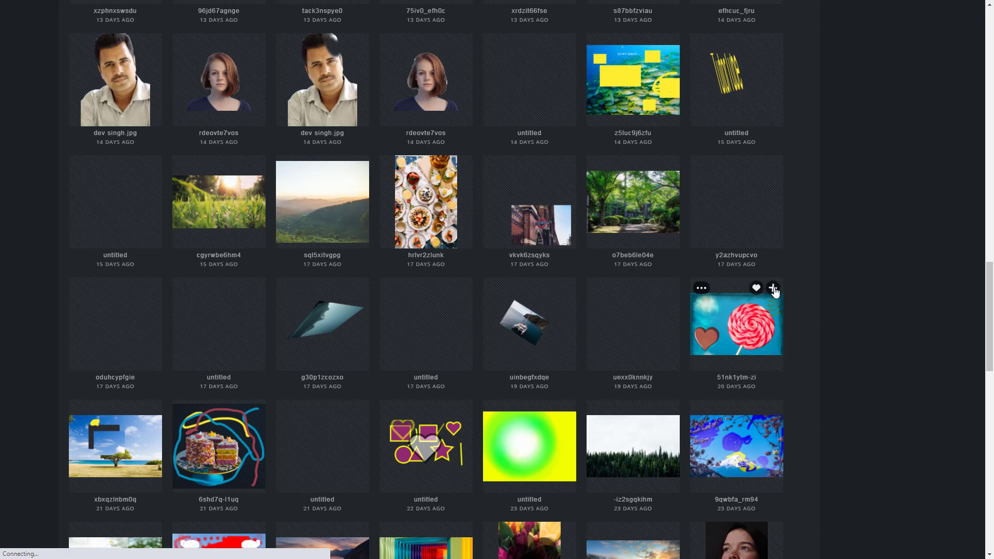
Step: Delete the lollipop project 51nk1ytm-zi from history and keep browsing the remaining projects
{"action": "left_click", "coordinate": [773, 288]}
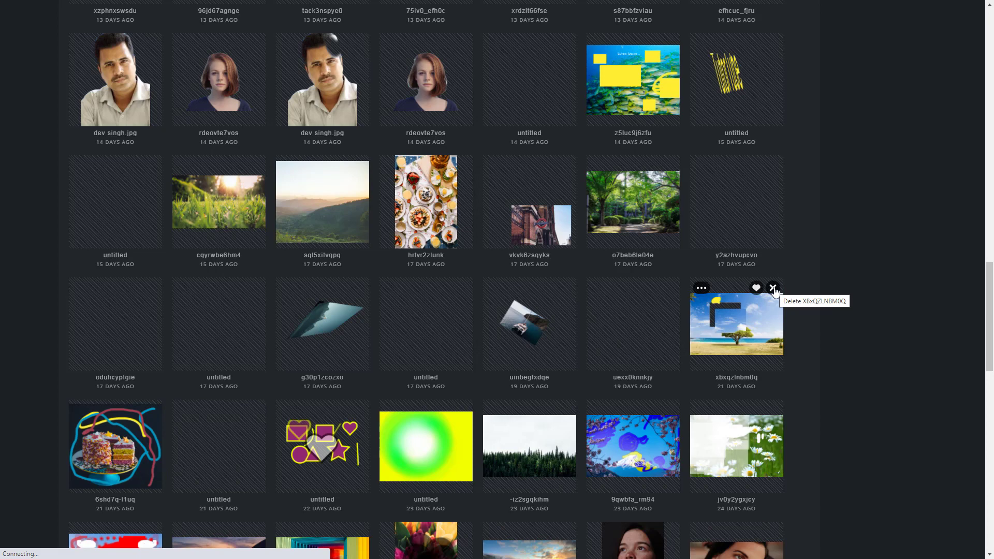
{"action": "mouse_move", "coordinate": [700, 295]}
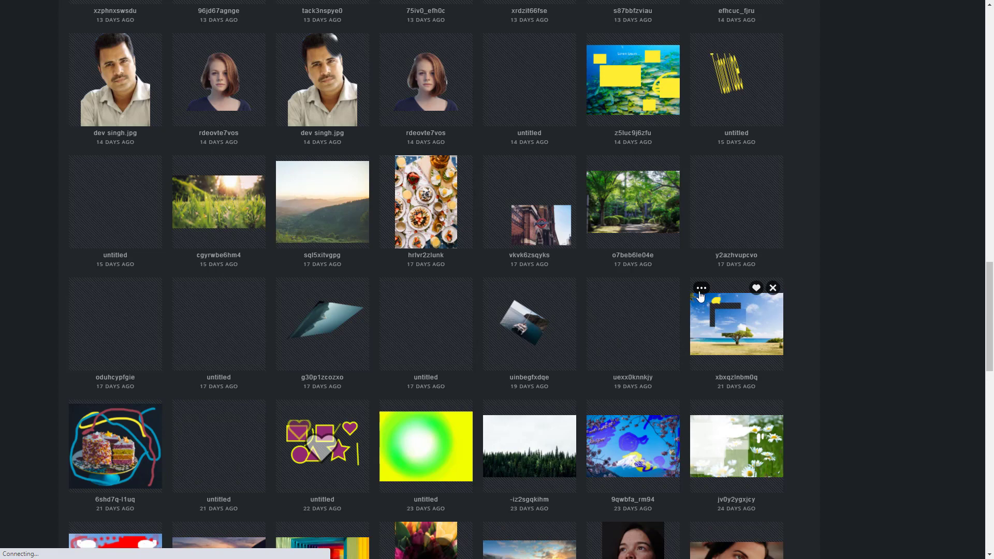
{"action": "mouse_move", "coordinate": [756, 288]}
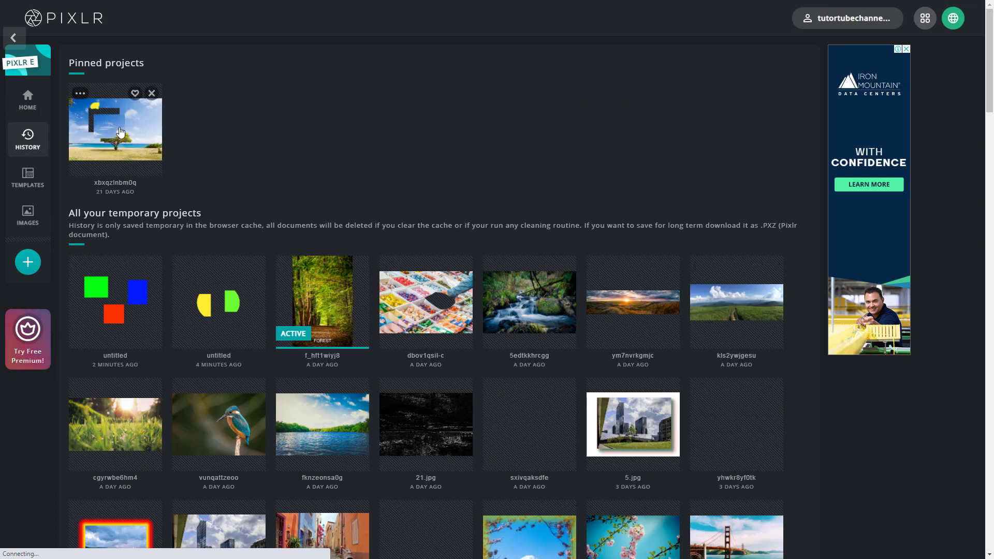
{"action": "scroll", "scroll_direction": "down", "scroll_amount": 3}
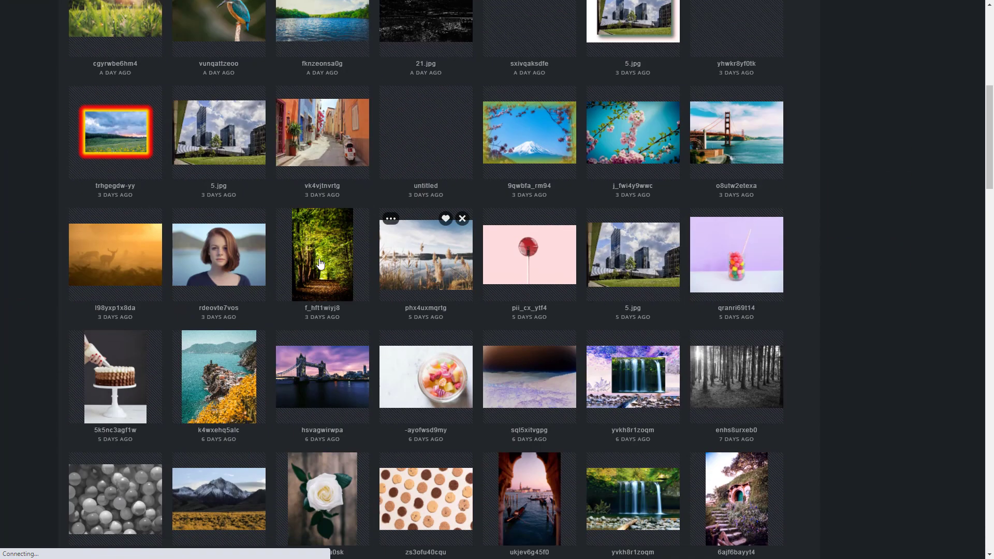
{"action": "mouse_move", "coordinate": [342, 230]}
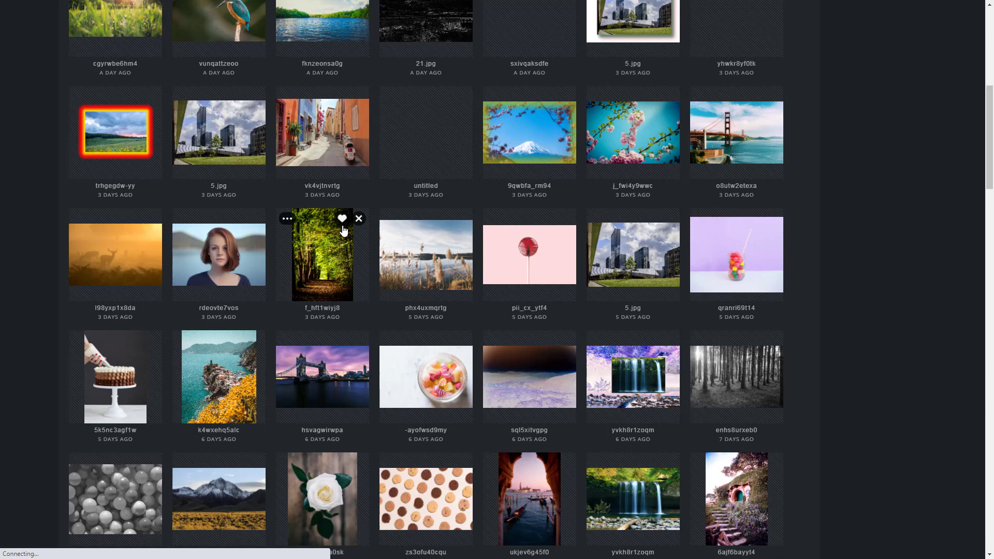
{"action": "scroll", "scroll_direction": "up", "scroll_amount": 3}
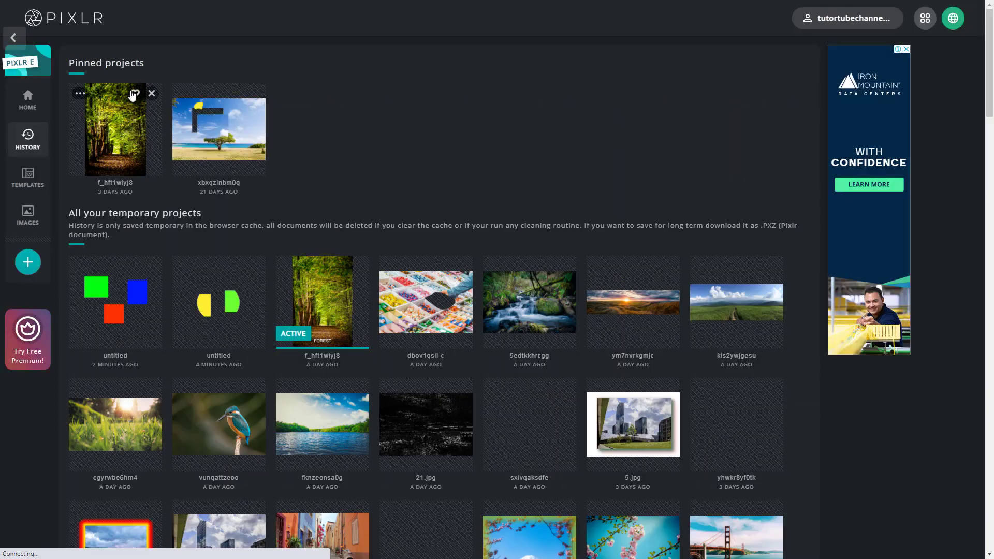
{"action": "scroll", "scroll_direction": "down", "scroll_amount": 3}
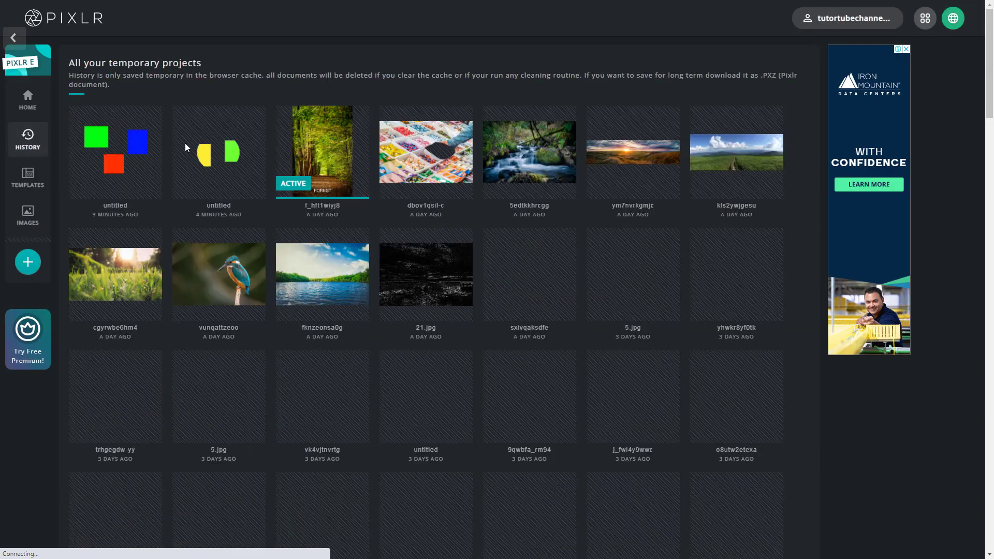
{"action": "scroll", "scroll_direction": "down", "scroll_amount": 3}
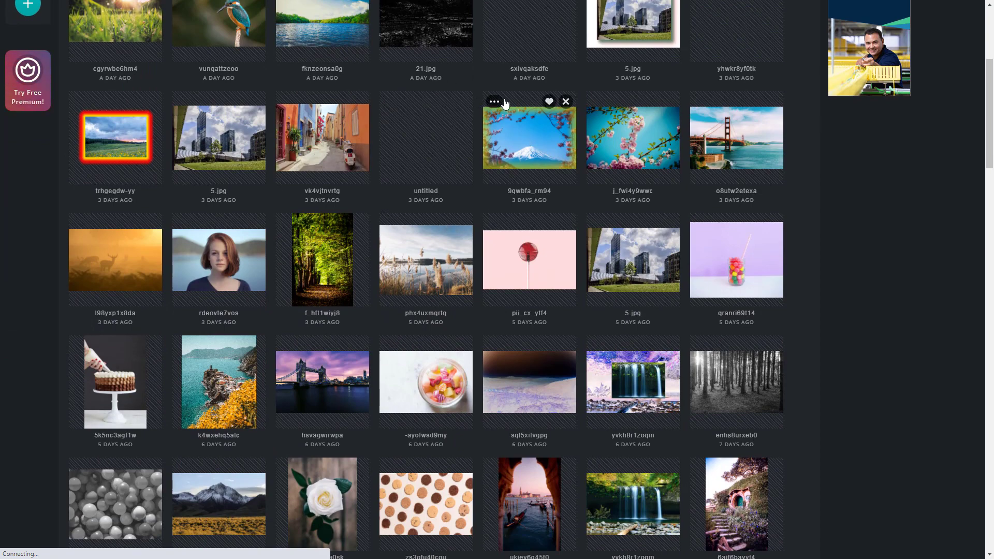
{"action": "left_click", "coordinate": [494, 101]}
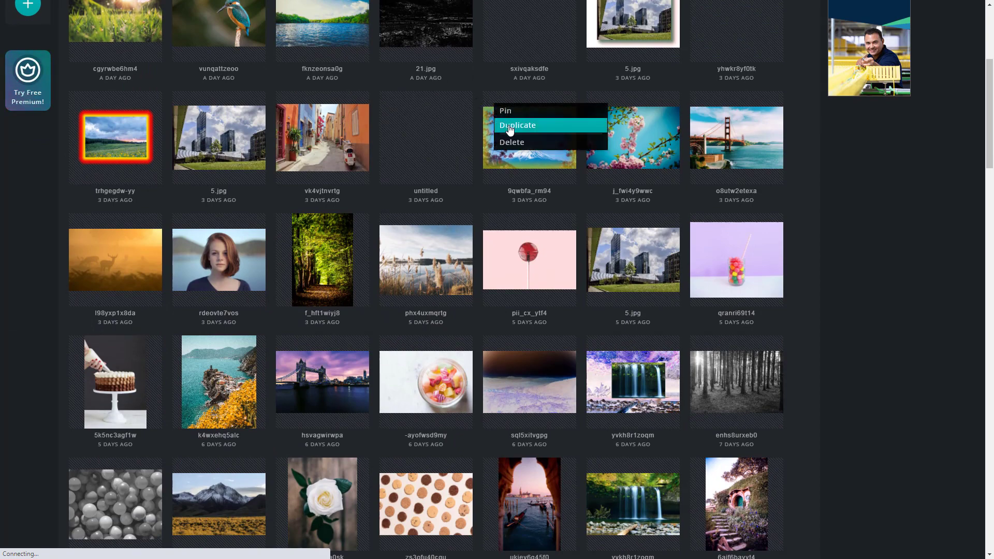
{"action": "left_click", "coordinate": [517, 125]}
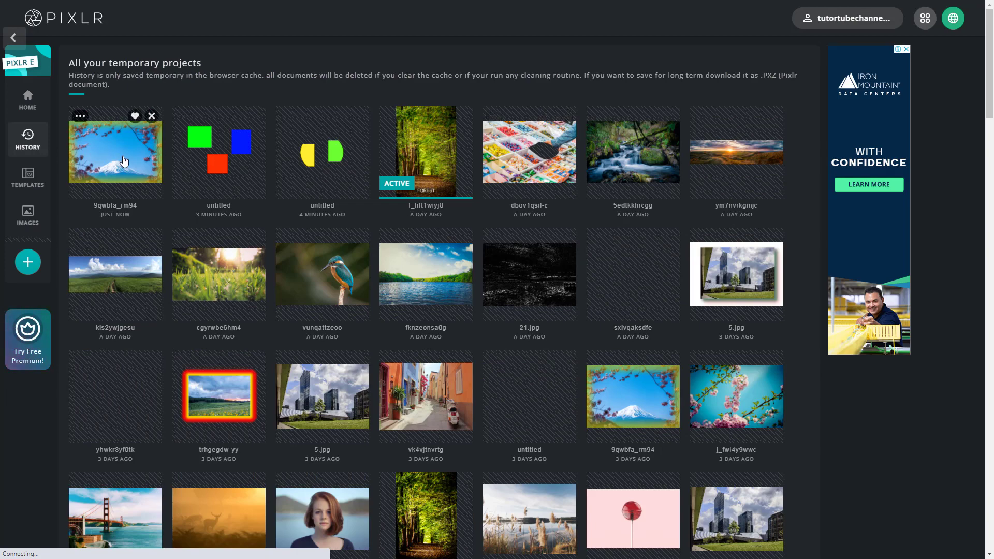
{"action": "left_click", "coordinate": [80, 115]}
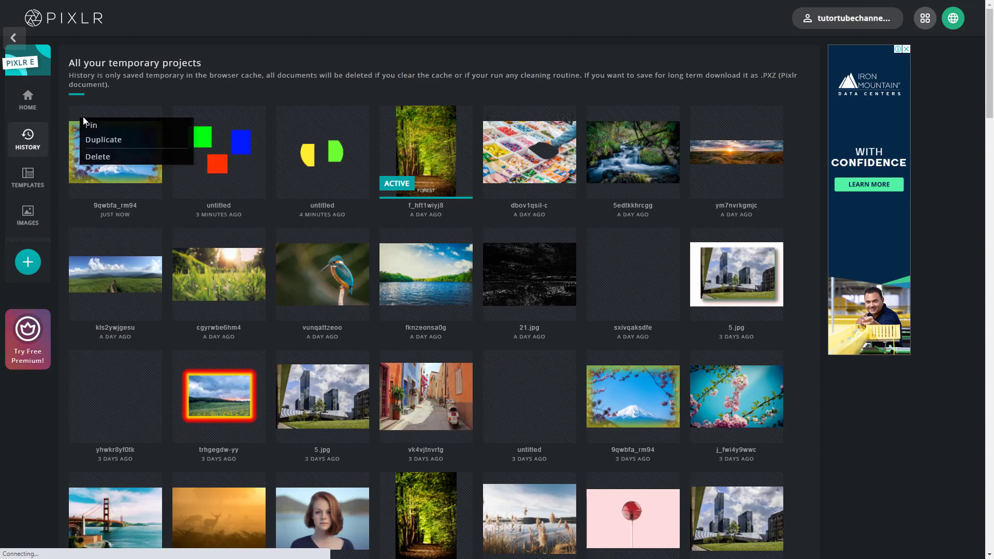
{"action": "left_click", "coordinate": [98, 156]}
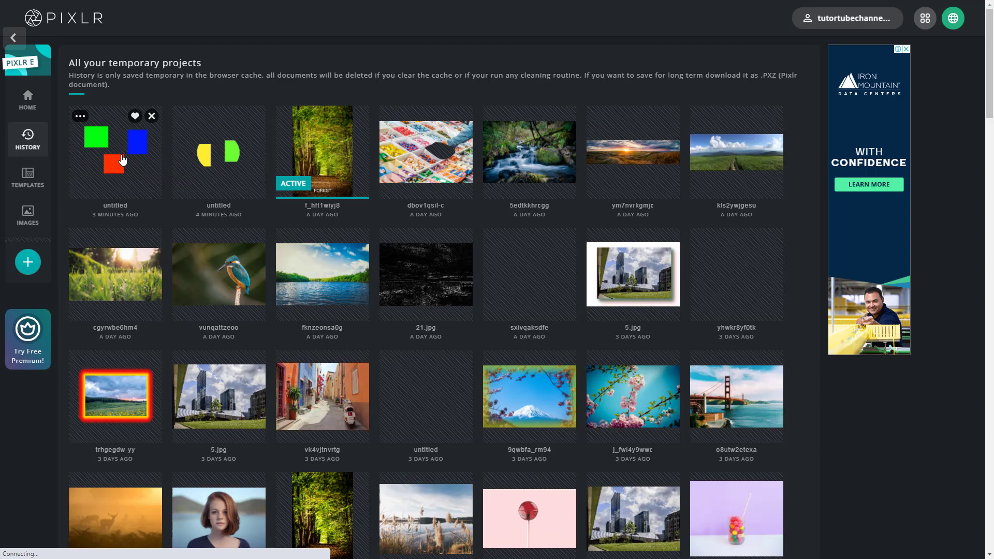
{"action": "mouse_move", "coordinate": [439, 175]}
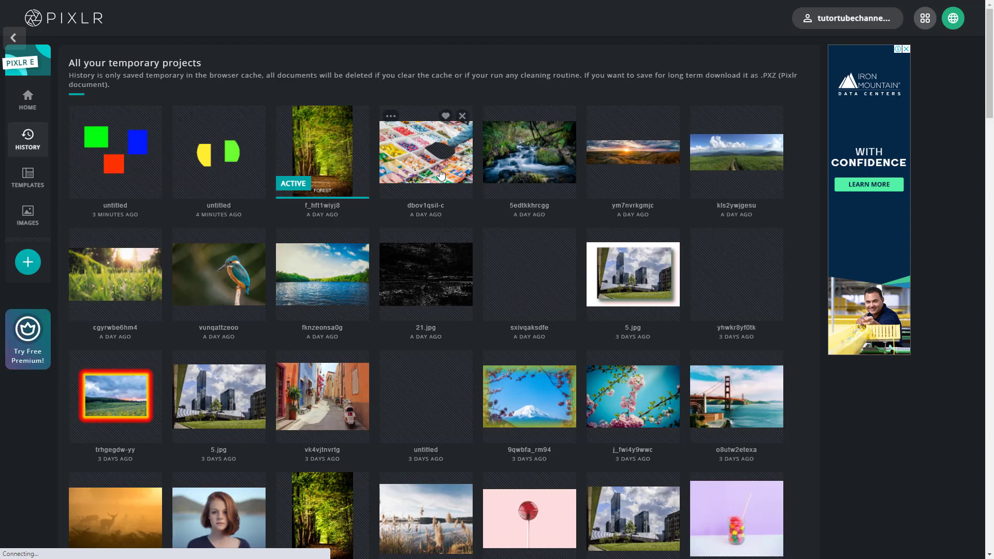
Step: Reopen the candy-shop project dbOV1qSiL-c from History into the editor
{"action": "left_click", "coordinate": [425, 150]}
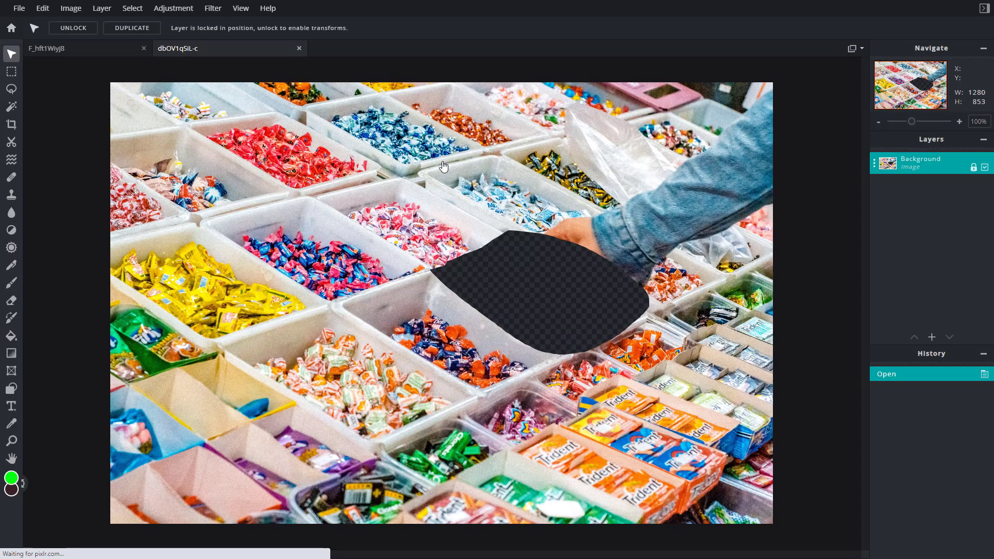
{"action": "mouse_move", "coordinate": [12, 28]}
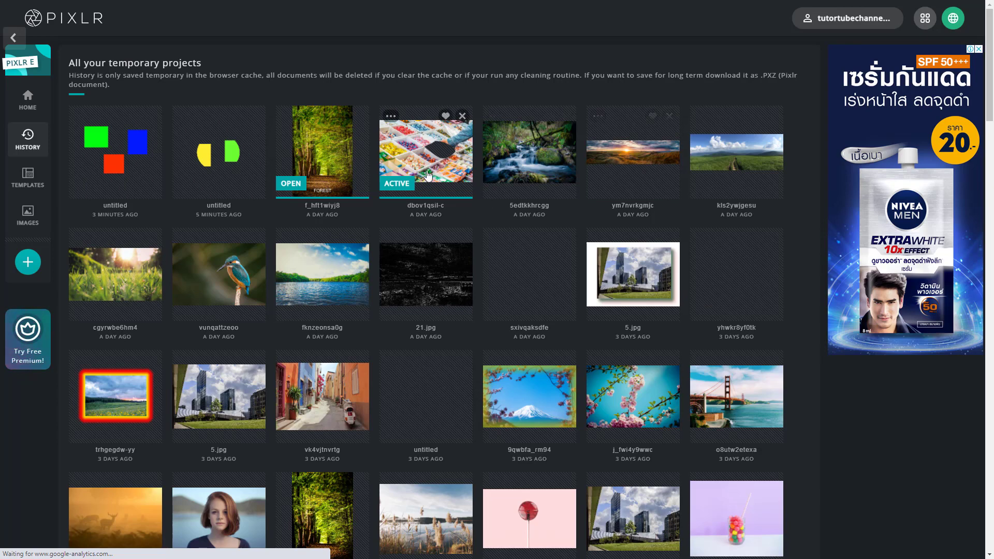
{"action": "left_click", "coordinate": [425, 151]}
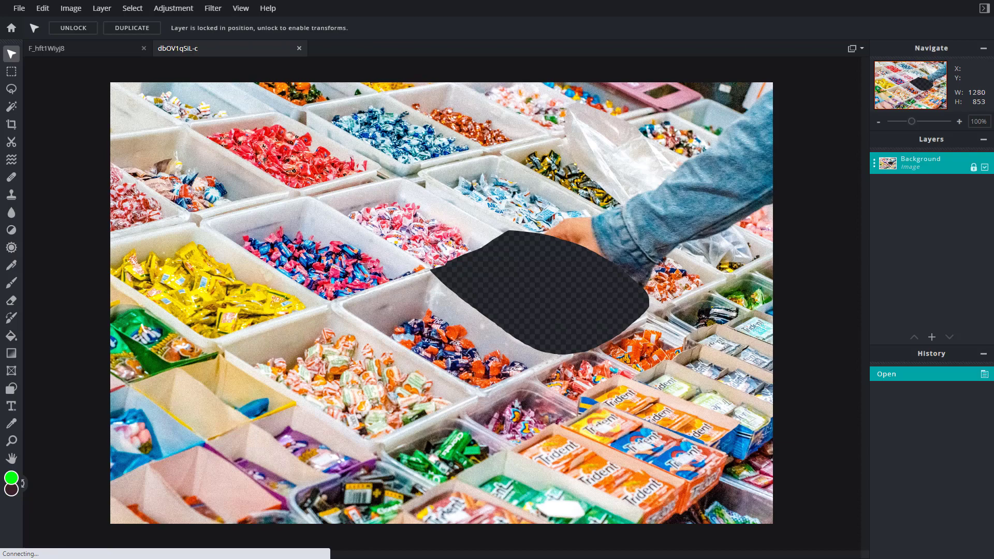